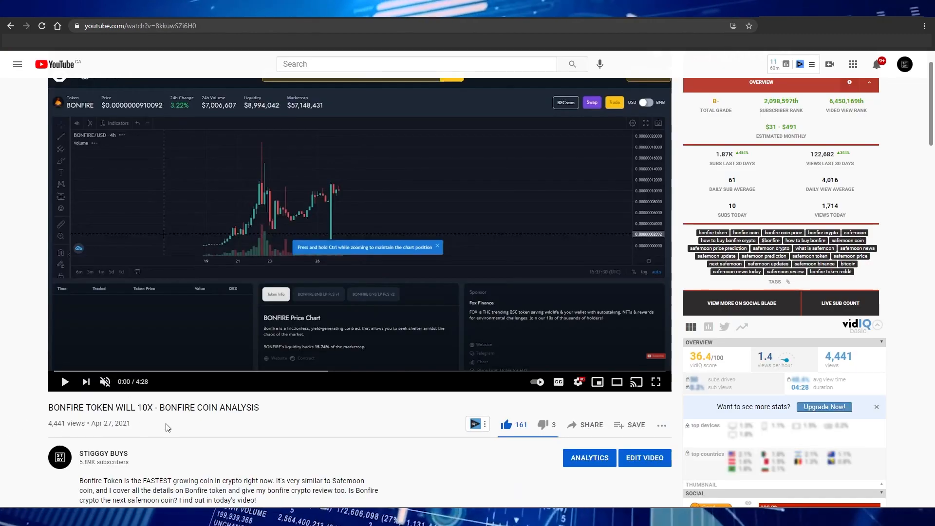
mouse_move(76, 417)
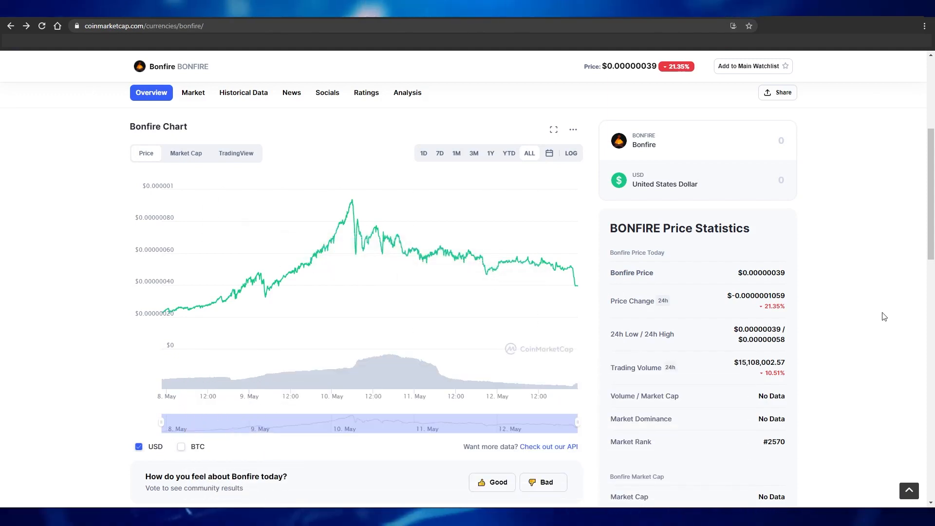
- Scroll the bonfire token profile and open the pinned May 12th Bonfire Gathering tweet
scroll("down", 3)
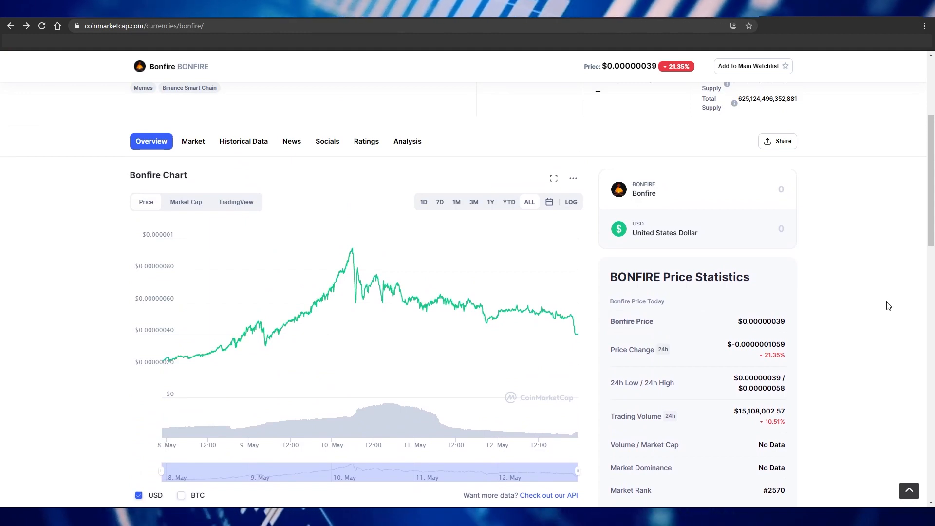
mouse_move(884, 289)
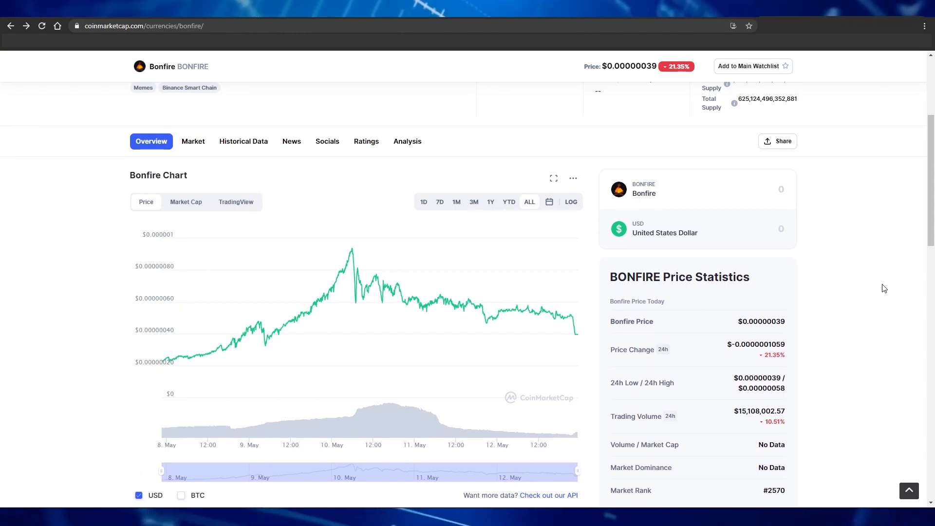
mouse_move(867, 292)
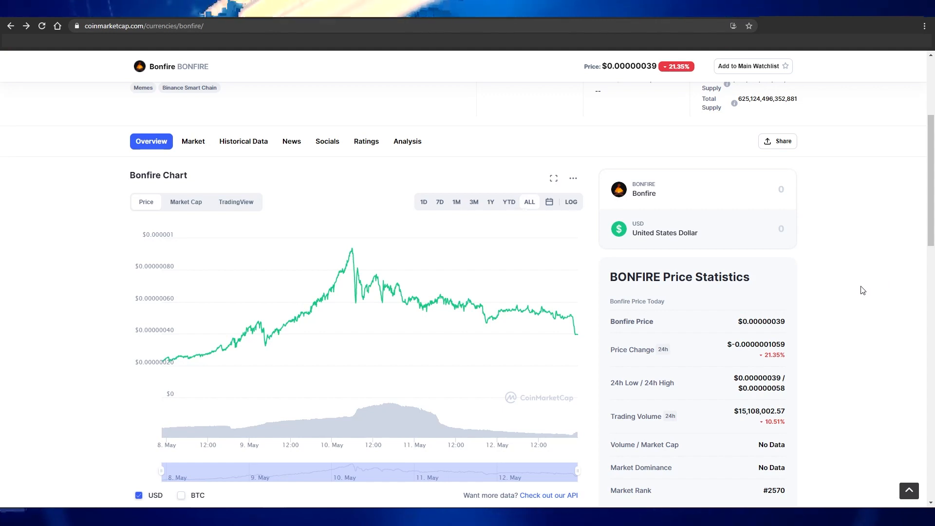
scroll("down", 3)
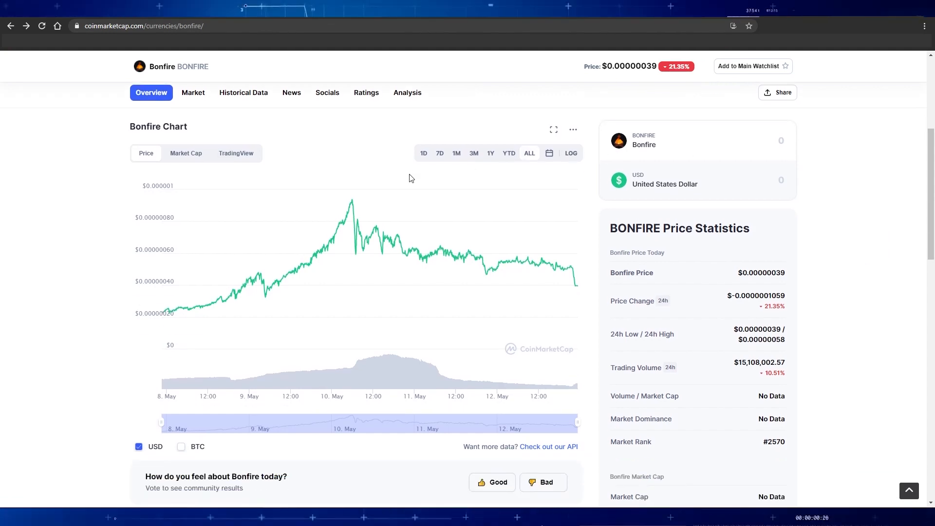
mouse_move(714, 318)
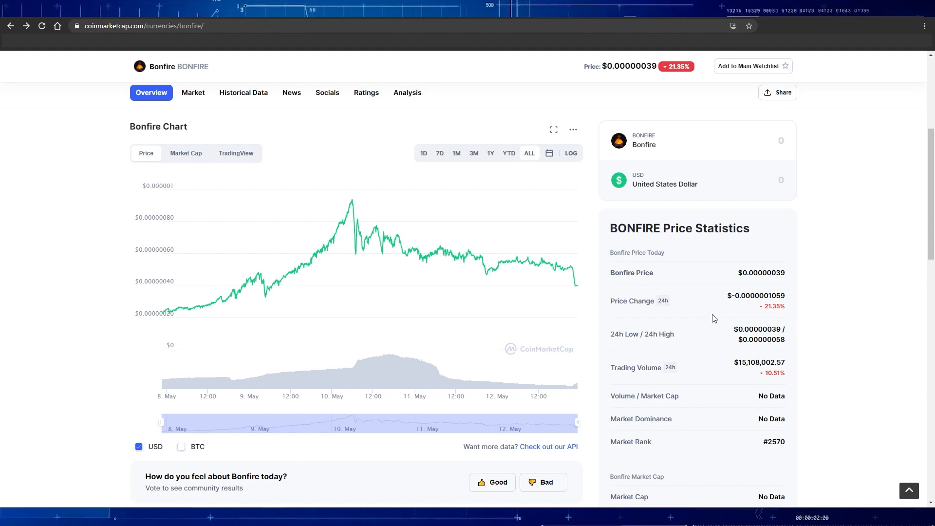
mouse_move(407, 271)
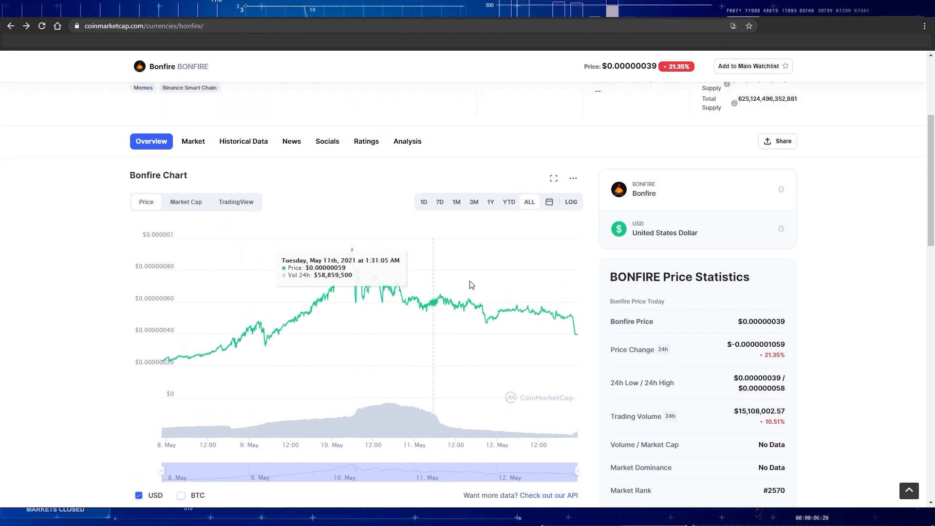
mouse_move(563, 329)
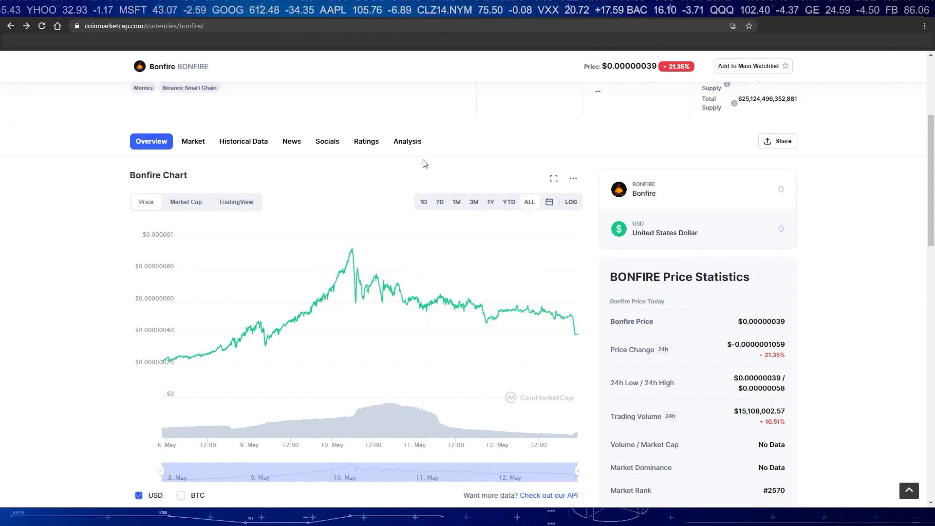
scroll("down", 3)
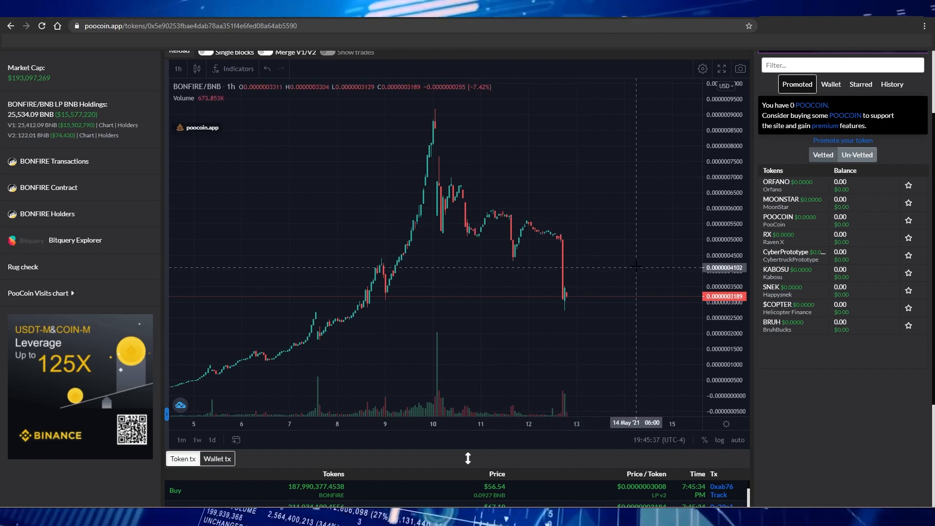
mouse_move(498, 209)
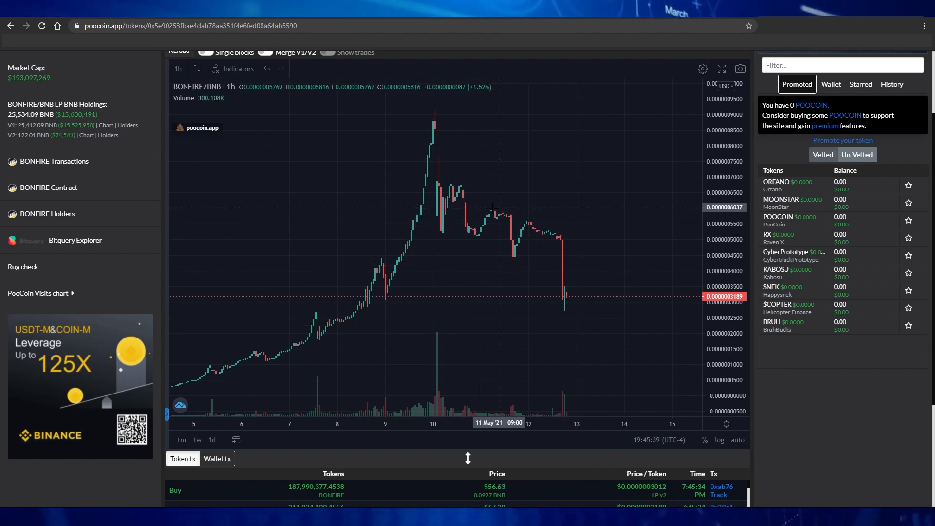
mouse_move(483, 215)
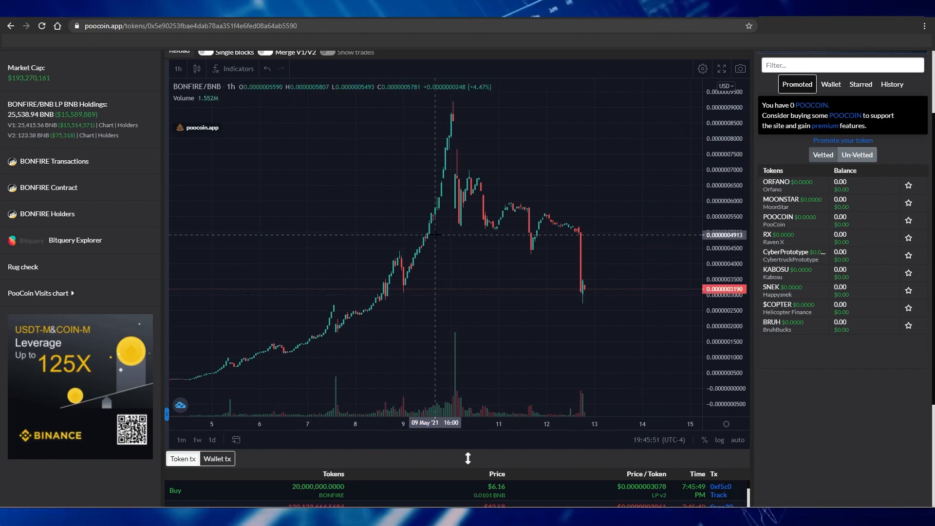
mouse_move(435, 205)
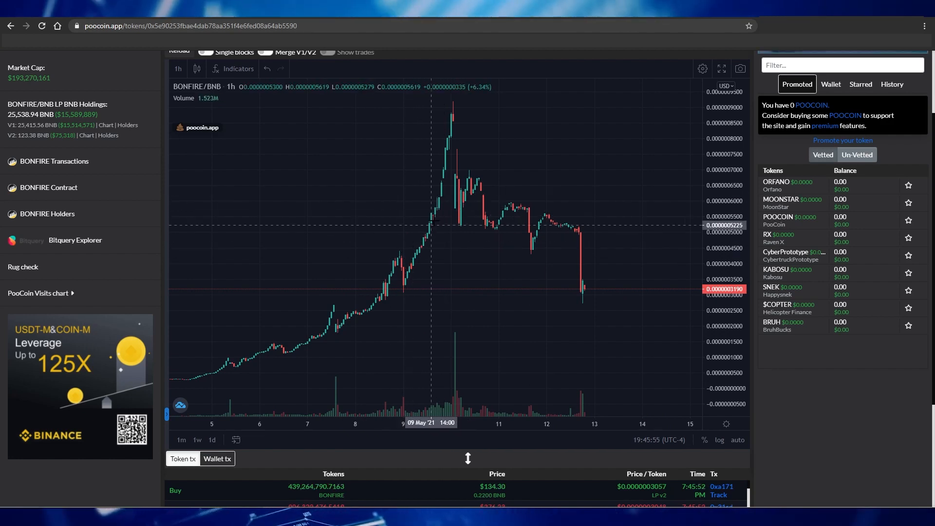
mouse_move(432, 227)
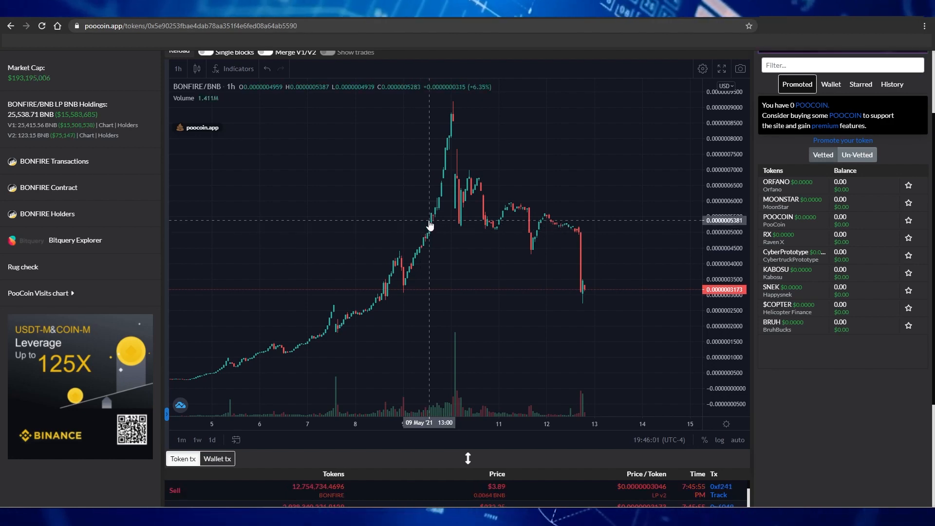
mouse_move(474, 261)
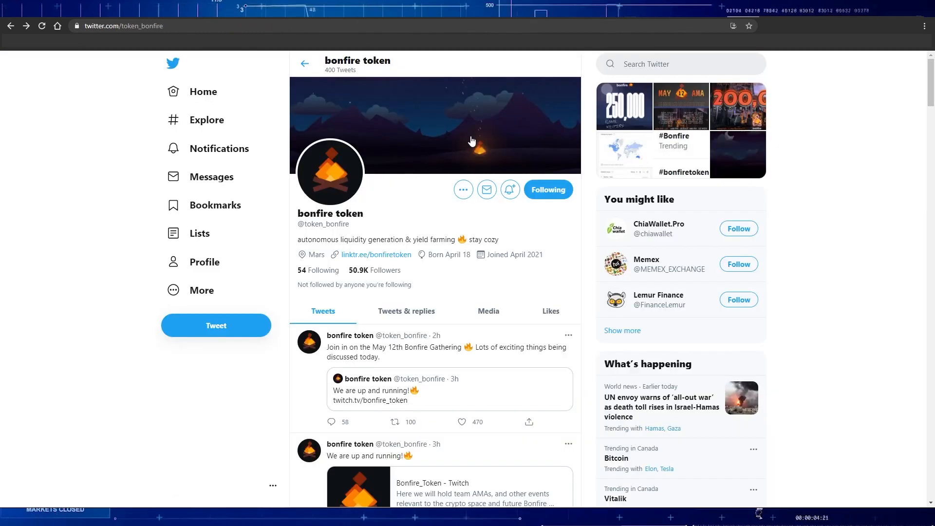
scroll("down", 3)
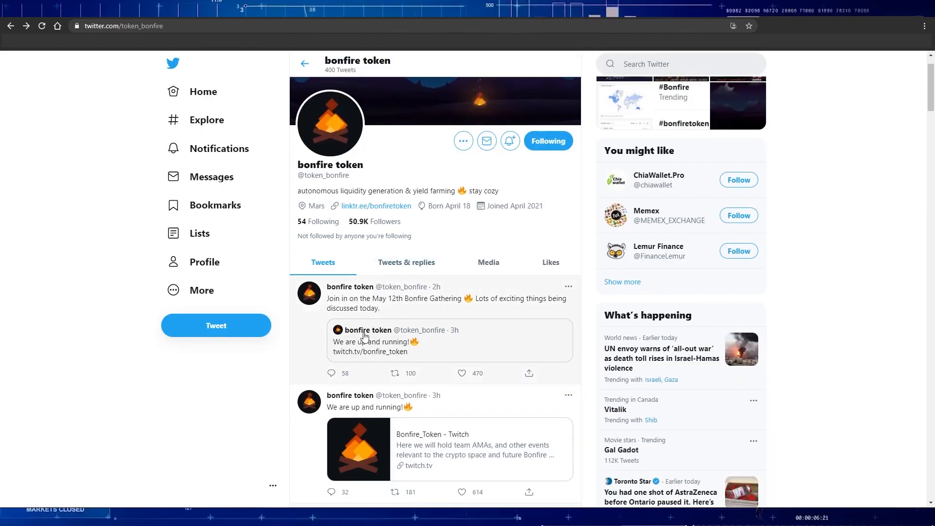
left_click(418, 298)
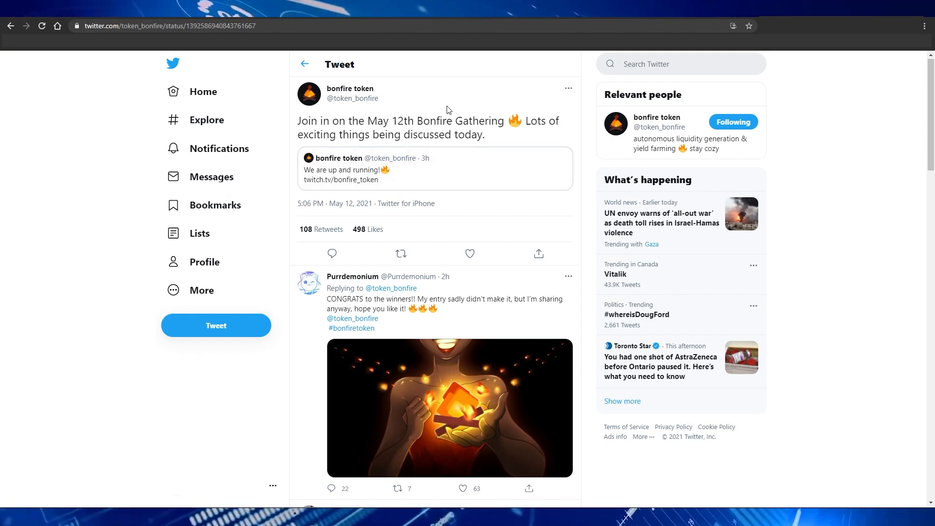
scroll("down", 3)
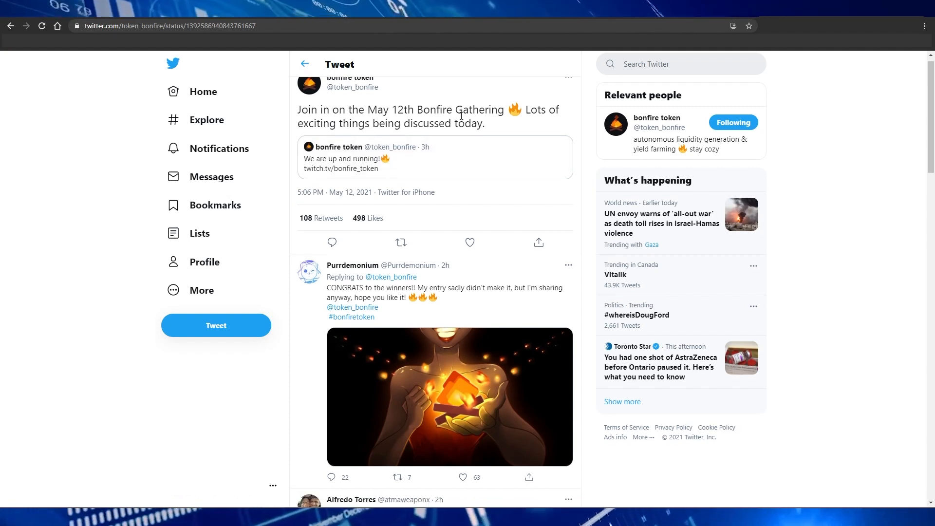
scroll("down", 3)
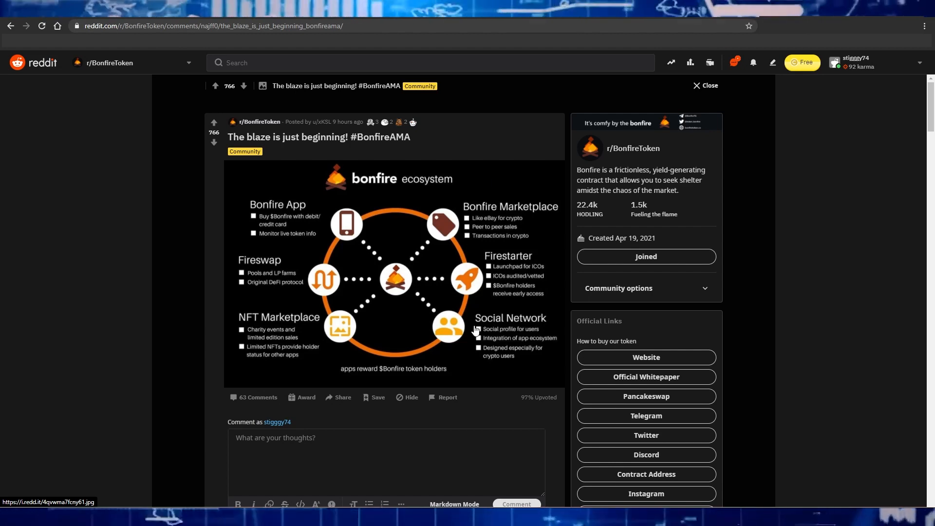
mouse_move(422, 385)
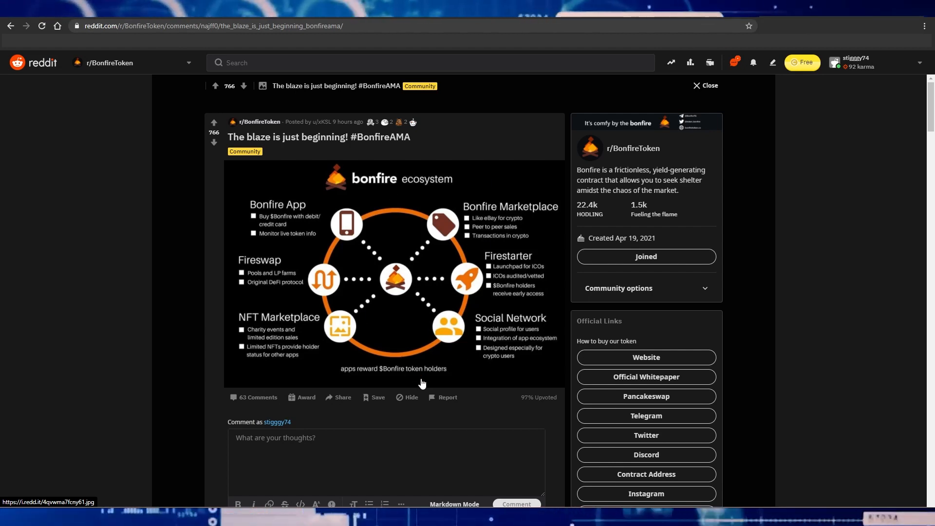
mouse_move(492, 407)
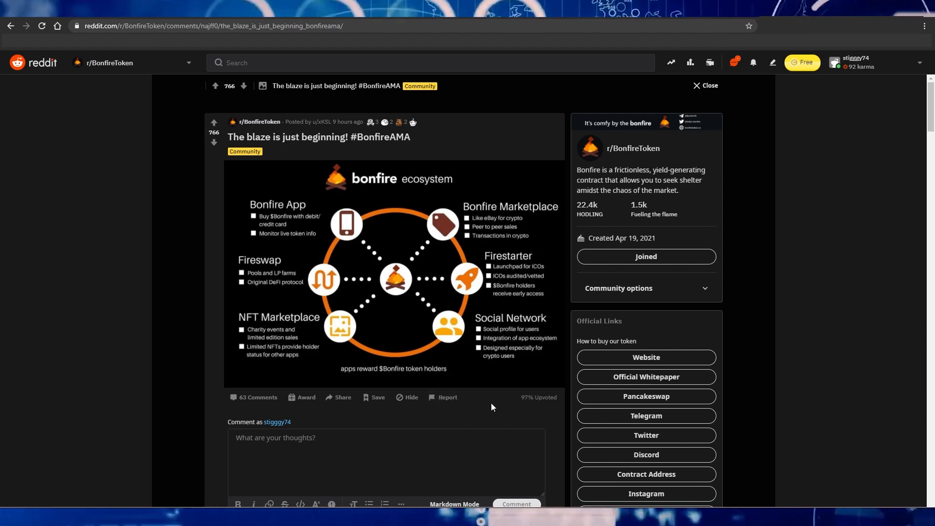
mouse_move(514, 229)
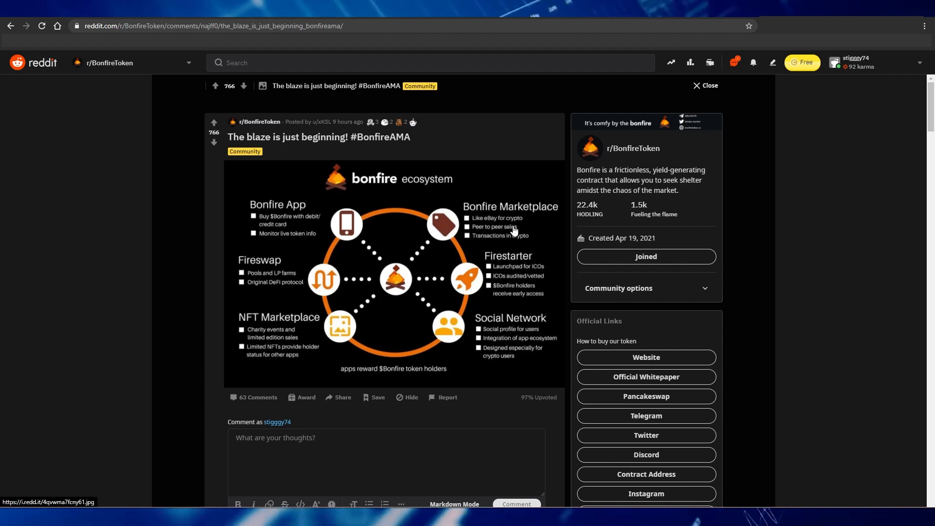
mouse_move(547, 321)
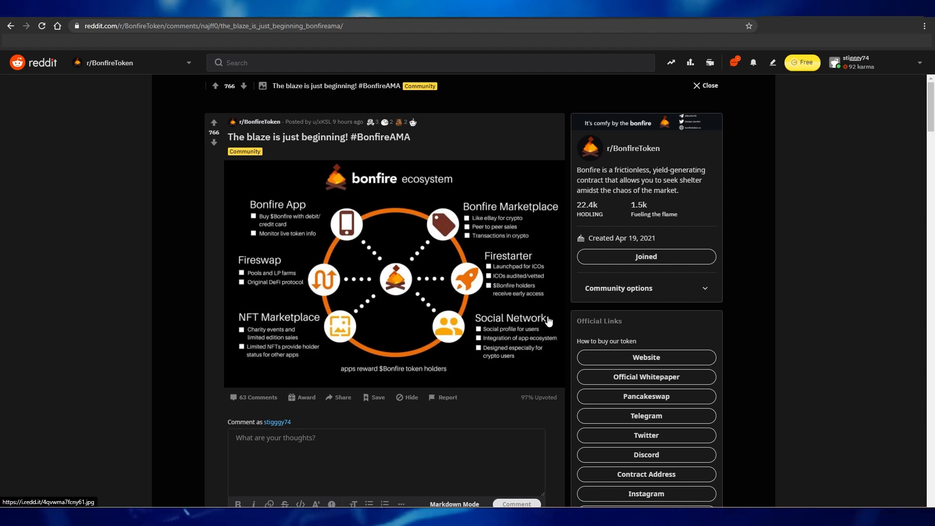
mouse_move(554, 308)
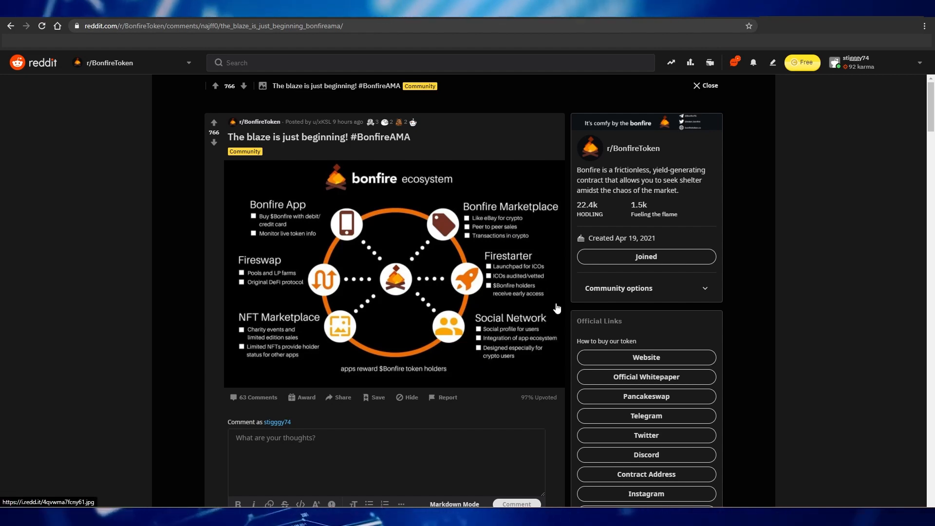
mouse_move(578, 314)
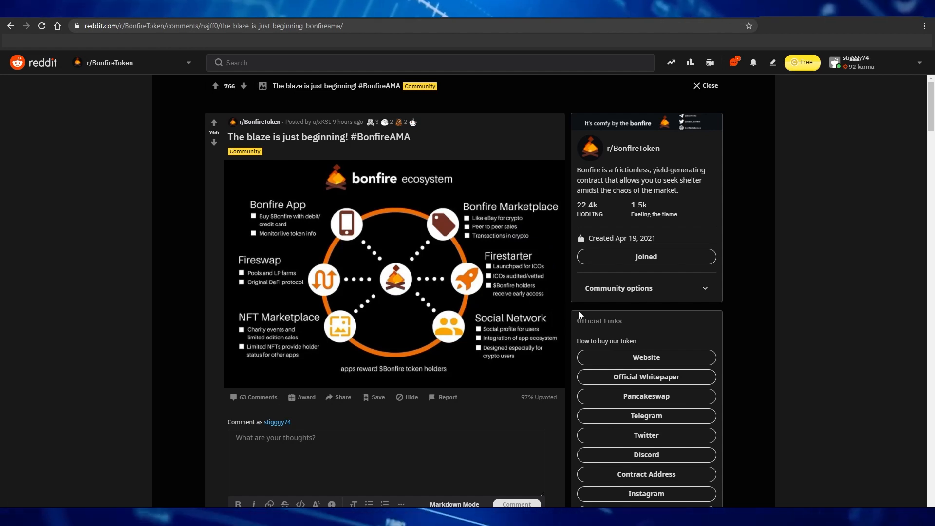
mouse_move(575, 316)
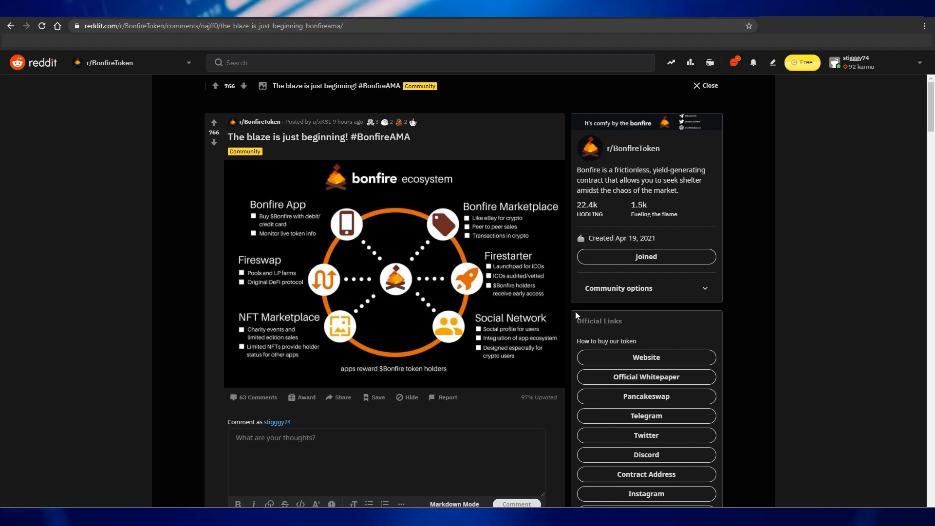
mouse_move(514, 286)
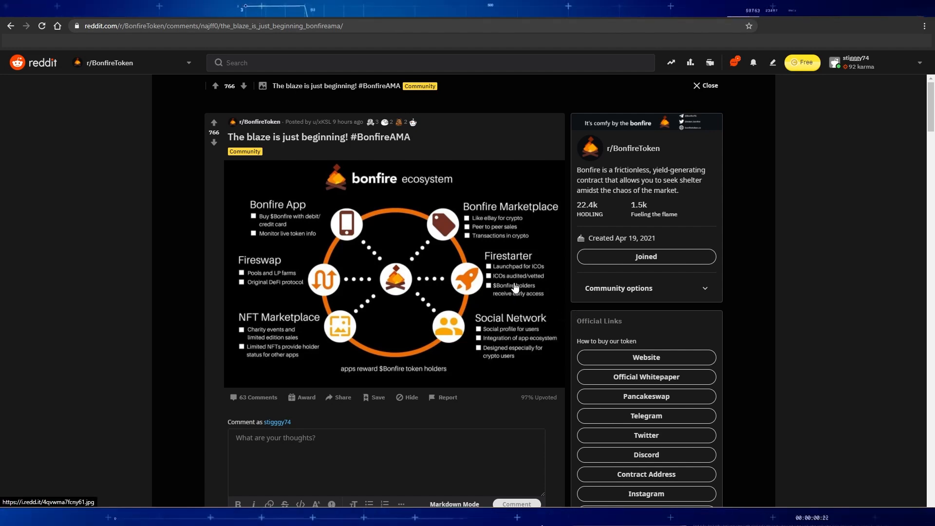
mouse_move(520, 265)
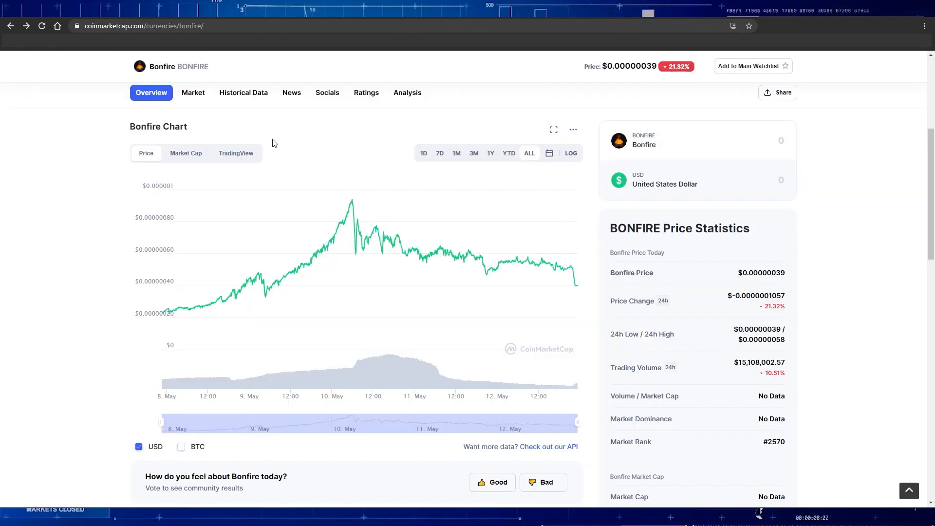
- Scroll the CoinMarketCap Bonfire overview to check the price chart's May 10th peak
scroll("down", 3)
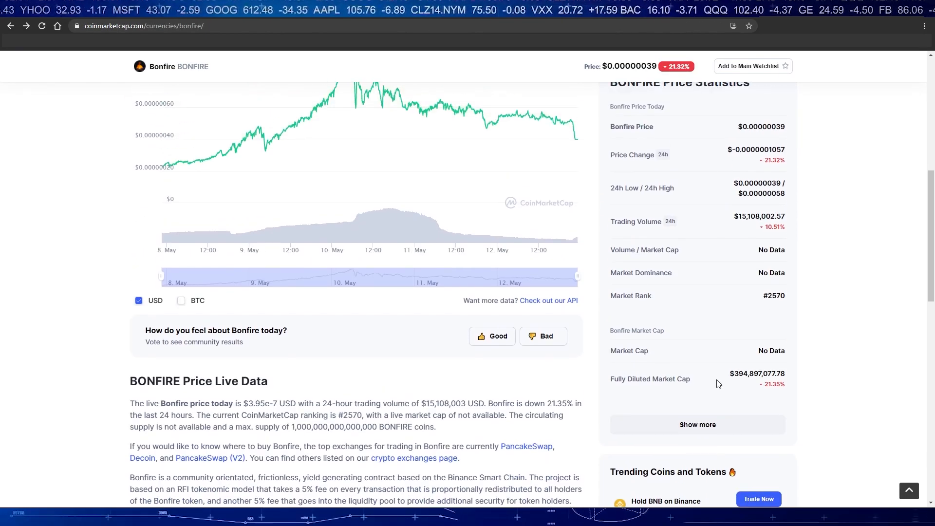
mouse_move(677, 368)
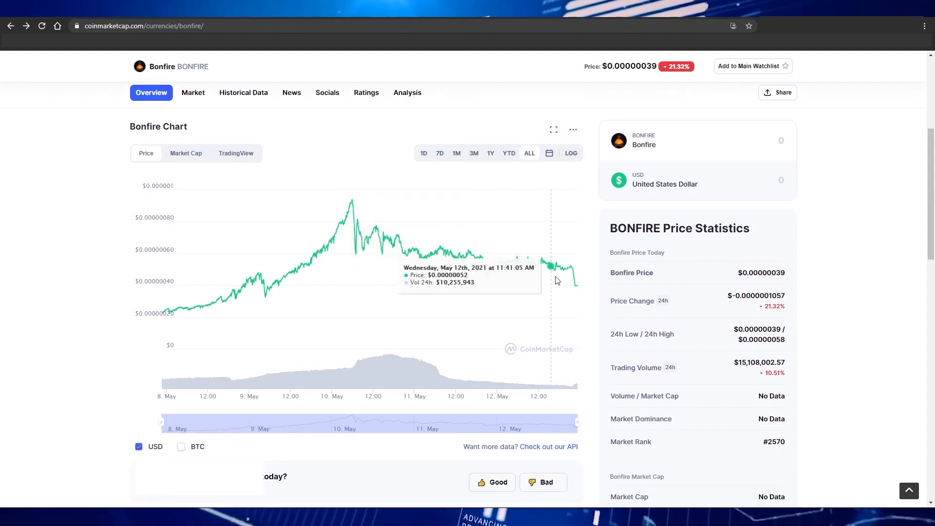
mouse_move(347, 214)
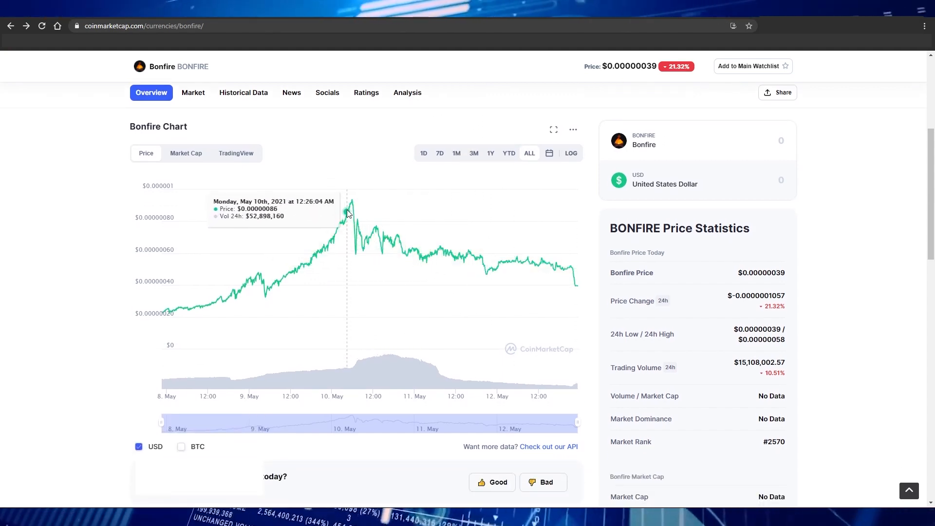
mouse_move(351, 203)
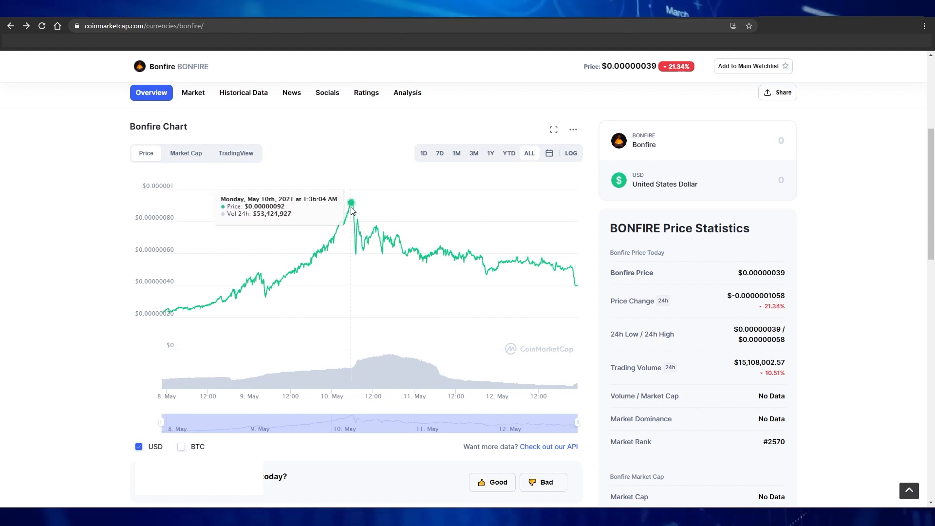
mouse_move(599, 308)
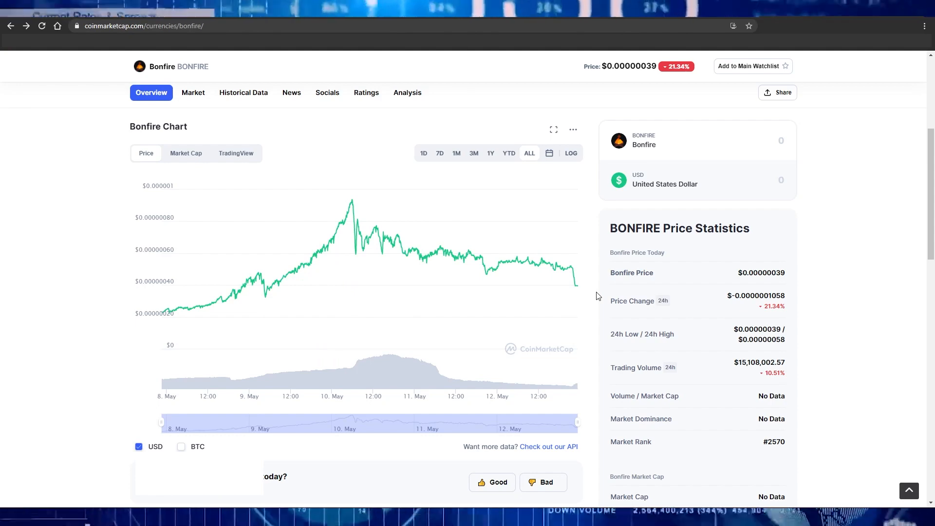
scroll("down", 3)
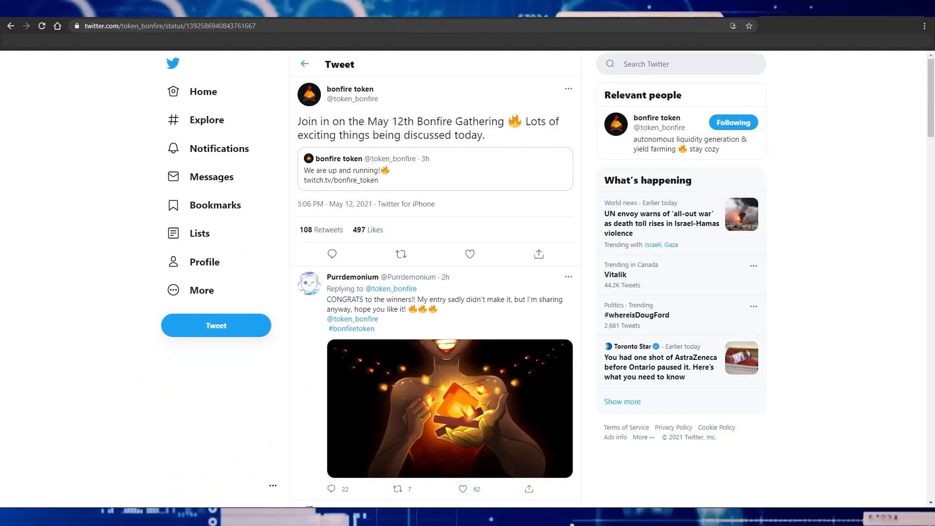
- Scroll through the Gathering tweet's replies, then open the 'bonfire token' account profile
scroll("down", 3)
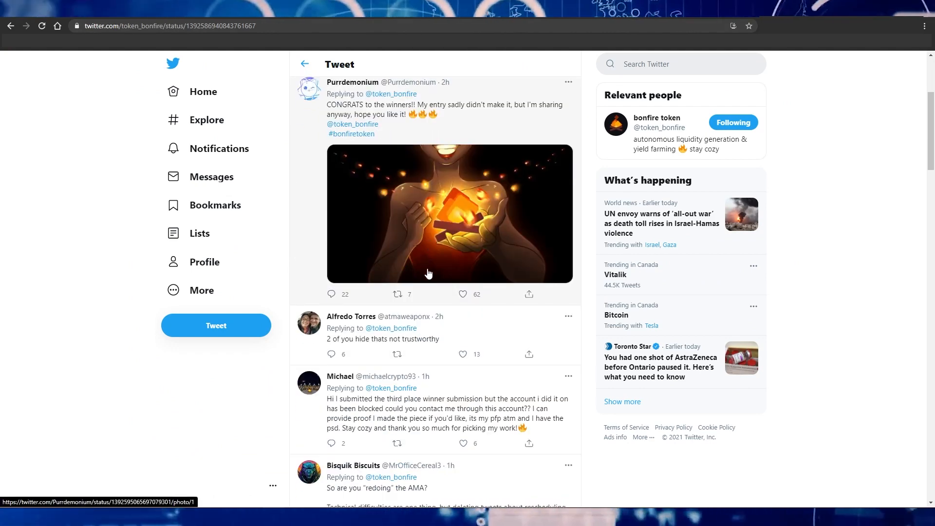
scroll("down", 3)
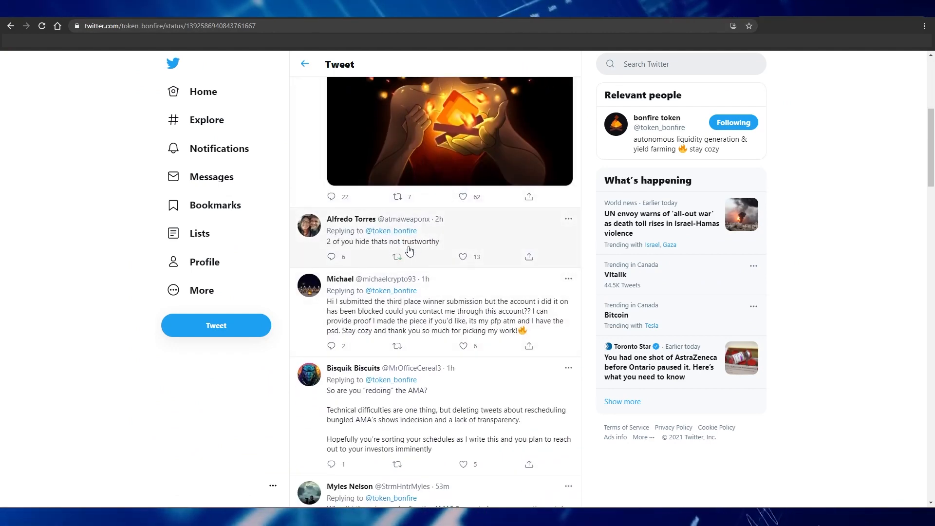
mouse_move(392, 252)
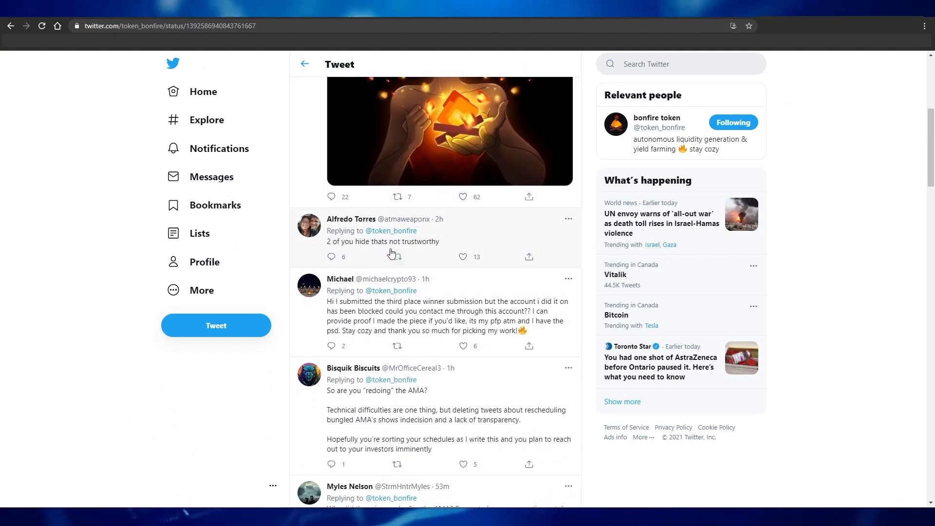
scroll("down", 3)
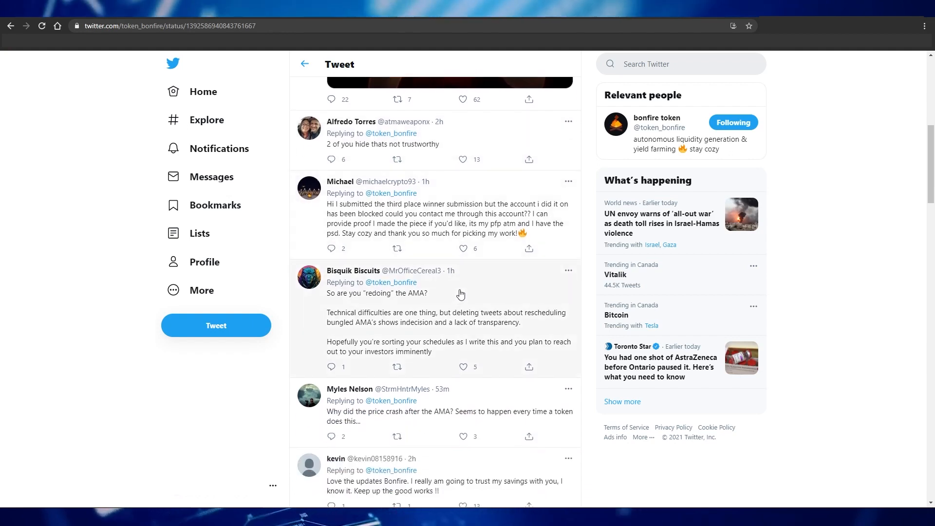
scroll("down", 3)
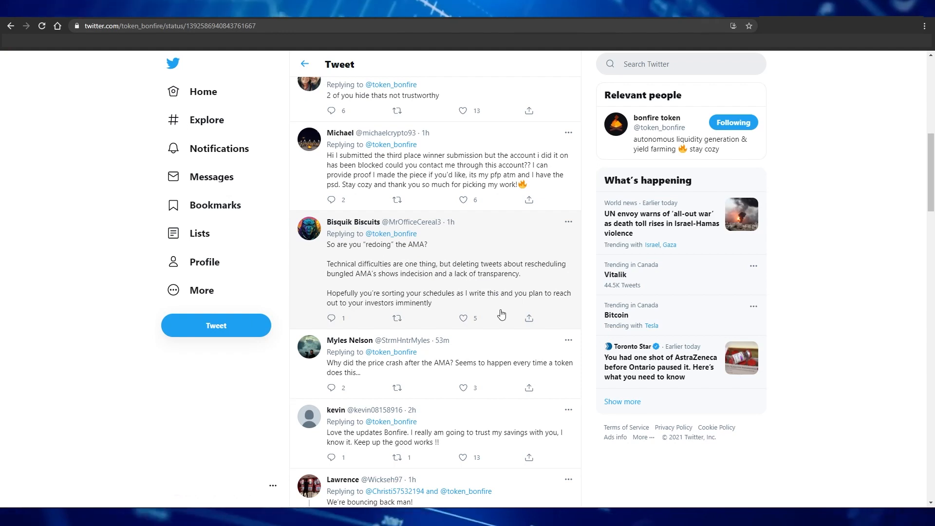
scroll("down", 3)
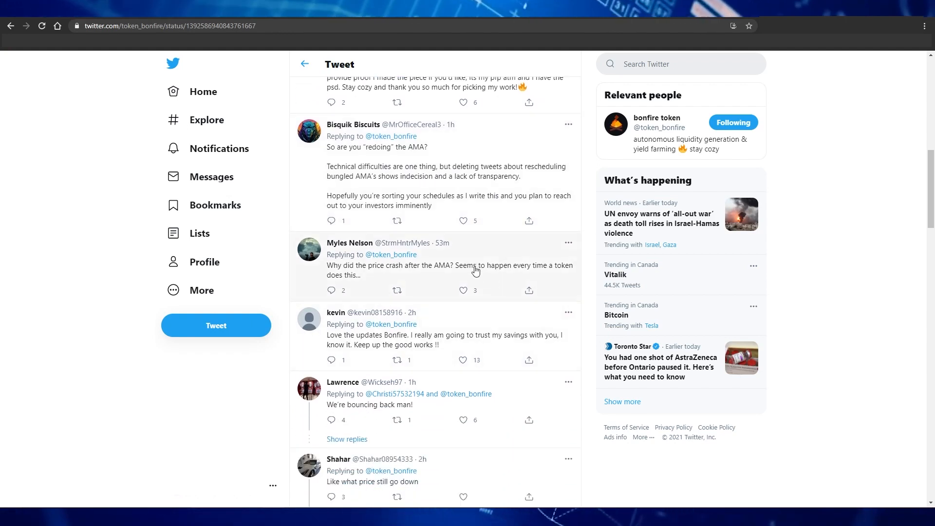
scroll("down", 3)
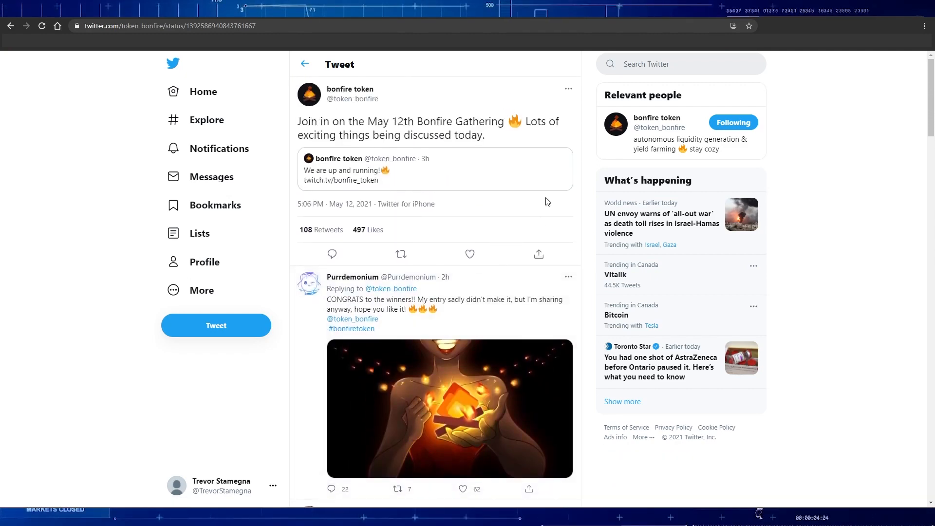
mouse_move(545, 191)
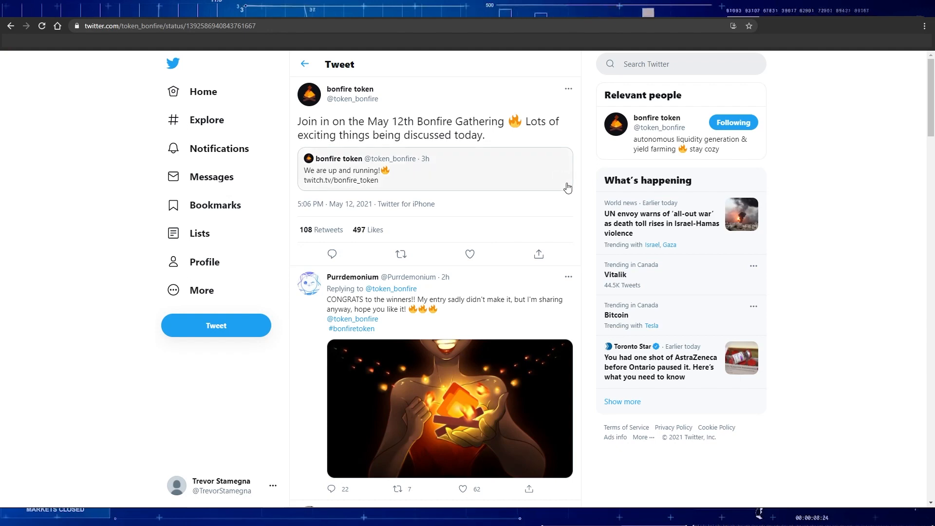
mouse_move(350, 89)
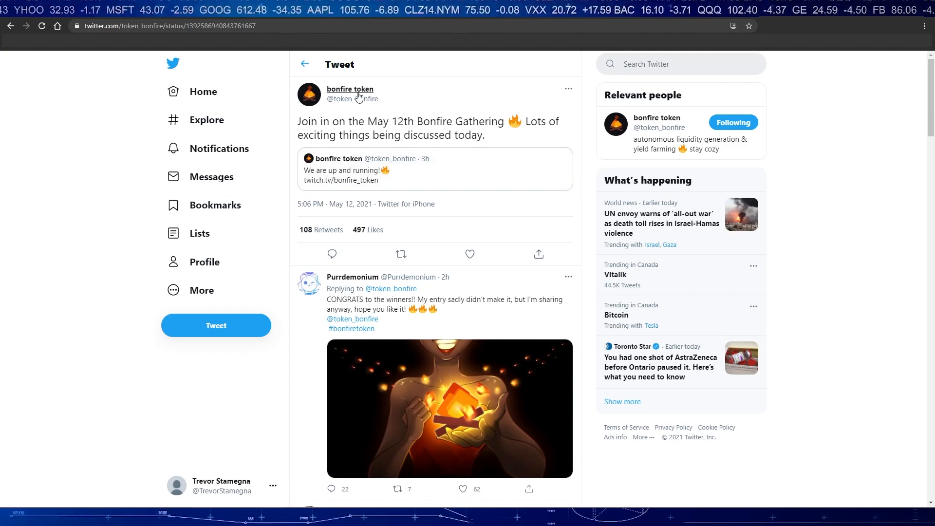
left_click(350, 89)
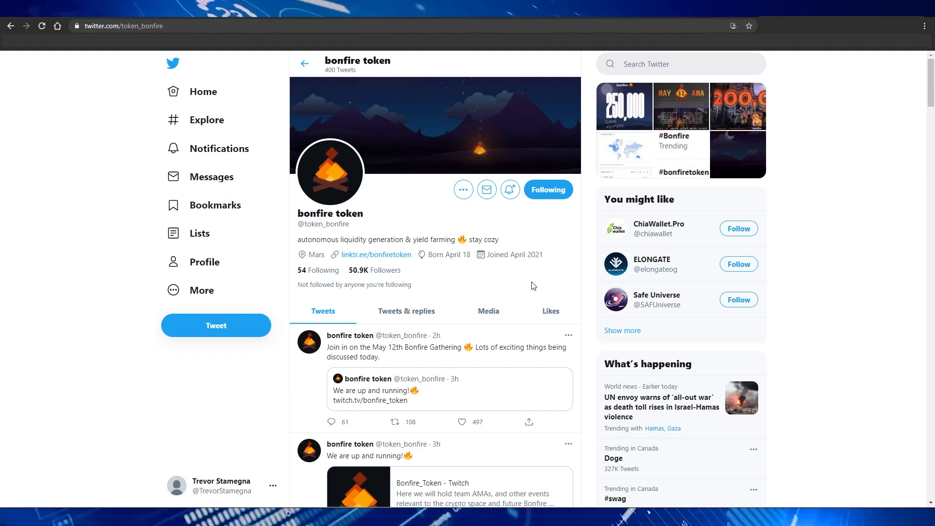
mouse_move(534, 284)
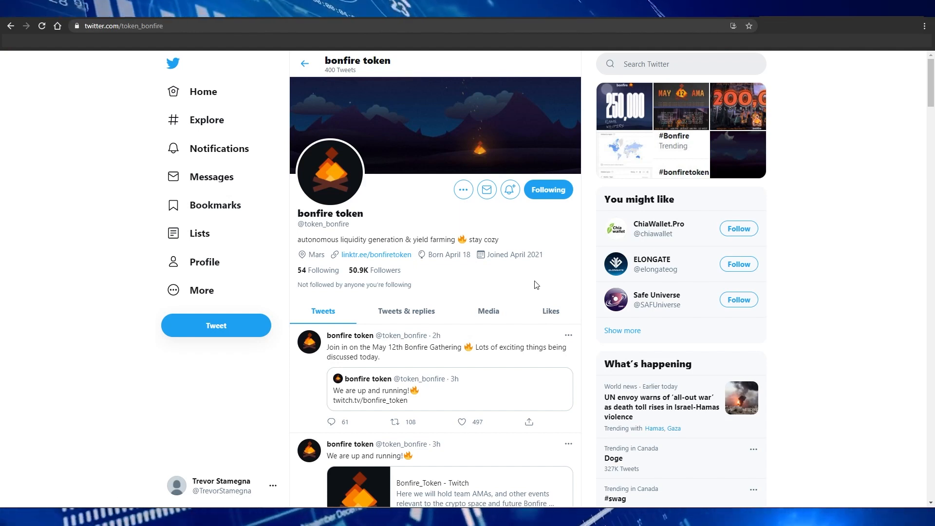
scroll("down", 3)
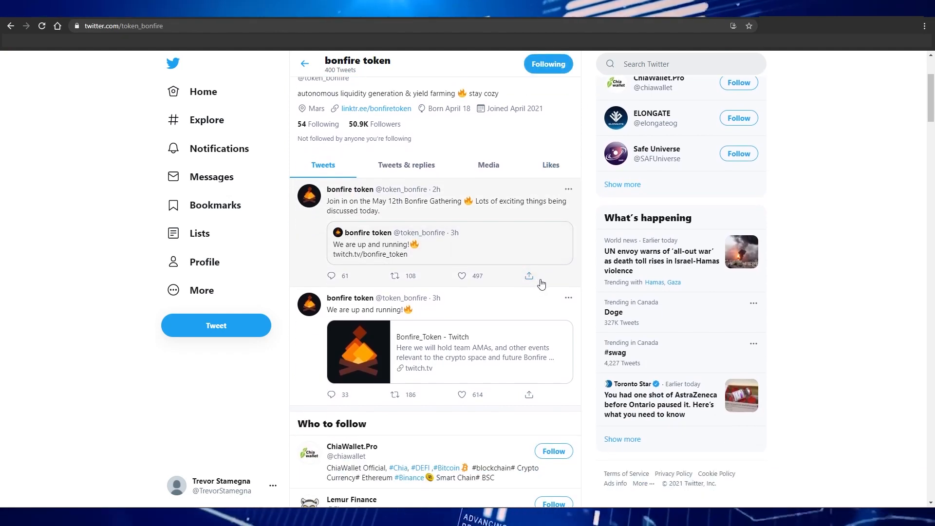
scroll("up", 3)
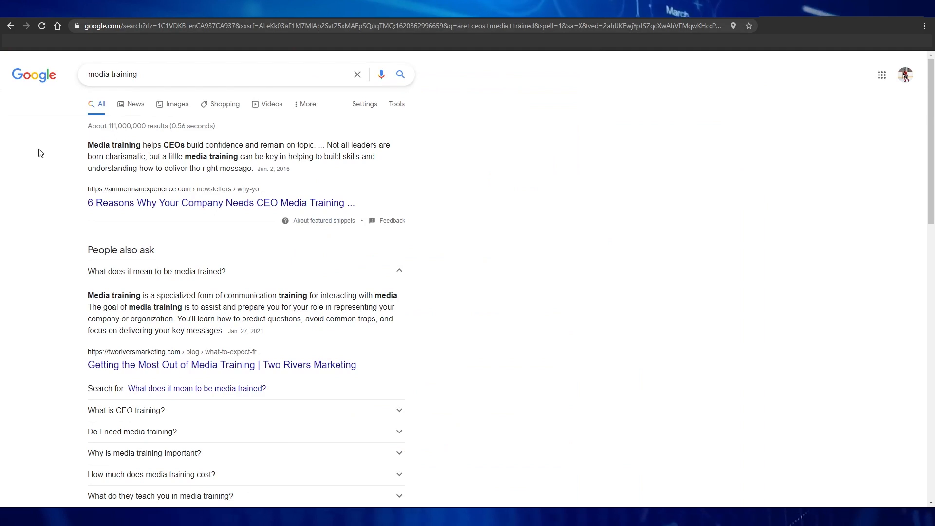
mouse_move(207, 154)
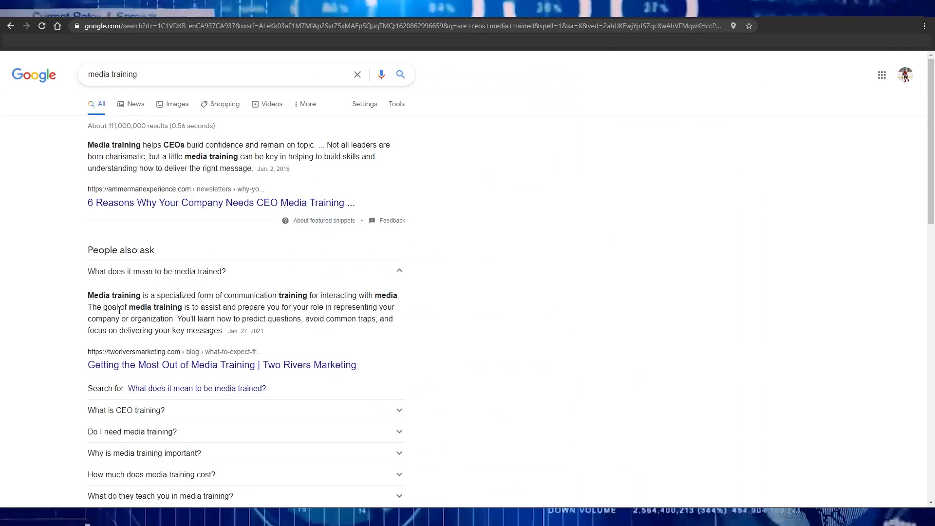
- Highlight the media training goal sentence under 'What does it mean to be media trained?', then clear highlights
left_click_drag(87, 306, 221, 307)
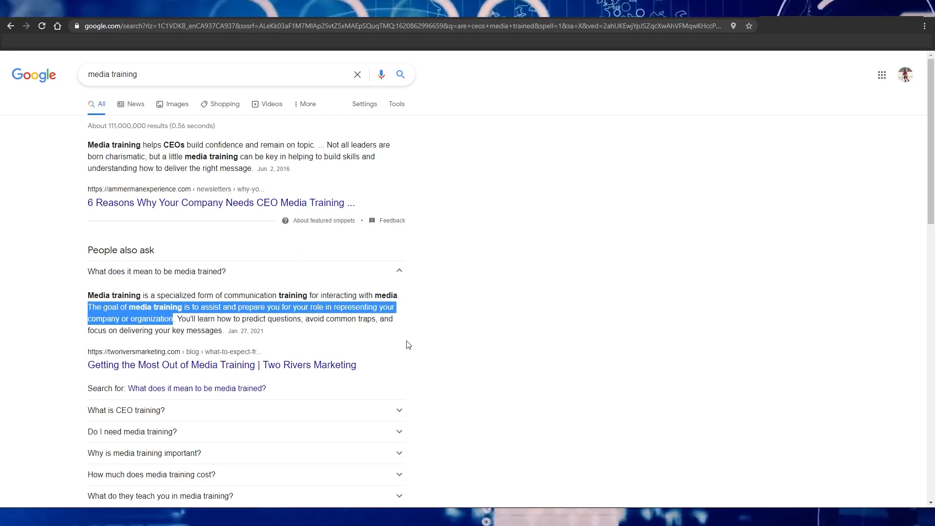
left_click(179, 318)
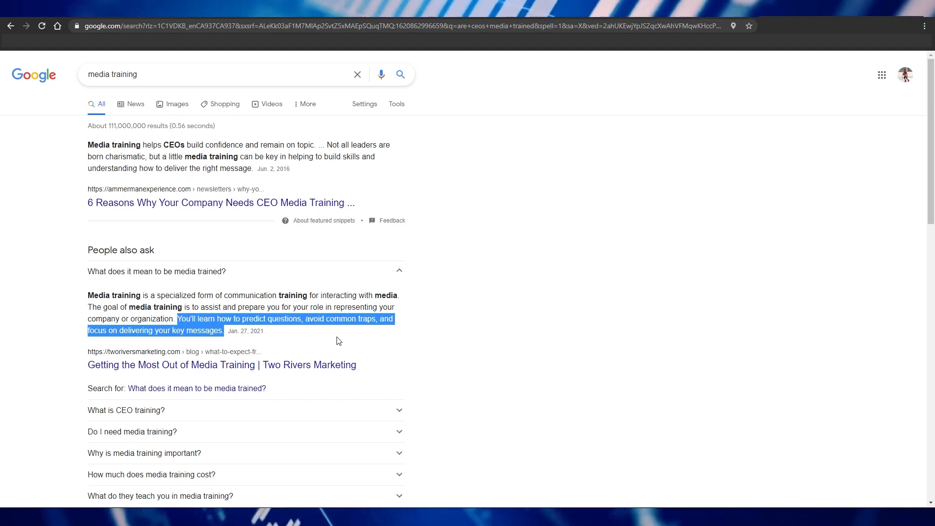
left_click(326, 333)
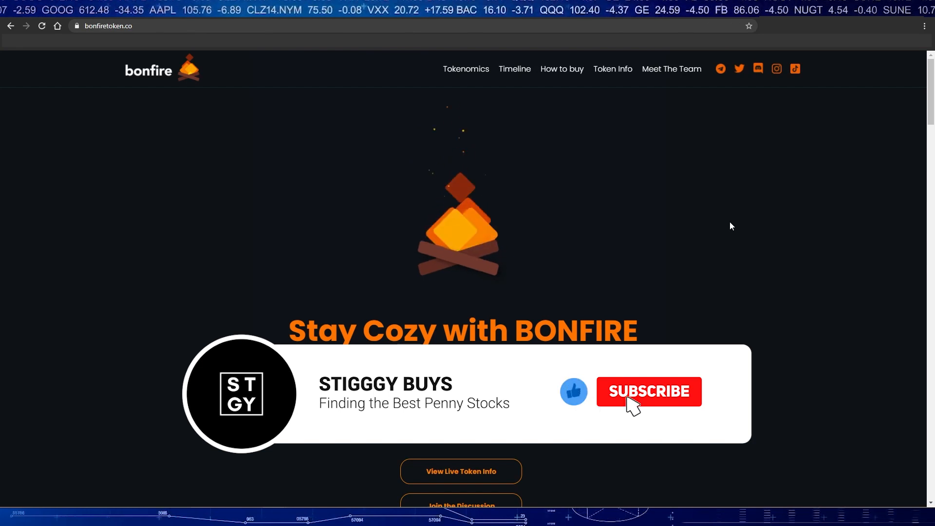
- Switch to the bonfiretoken.co tab showing the 'Stay Cozy with BONFIRE' homepage
left_click(648, 391)
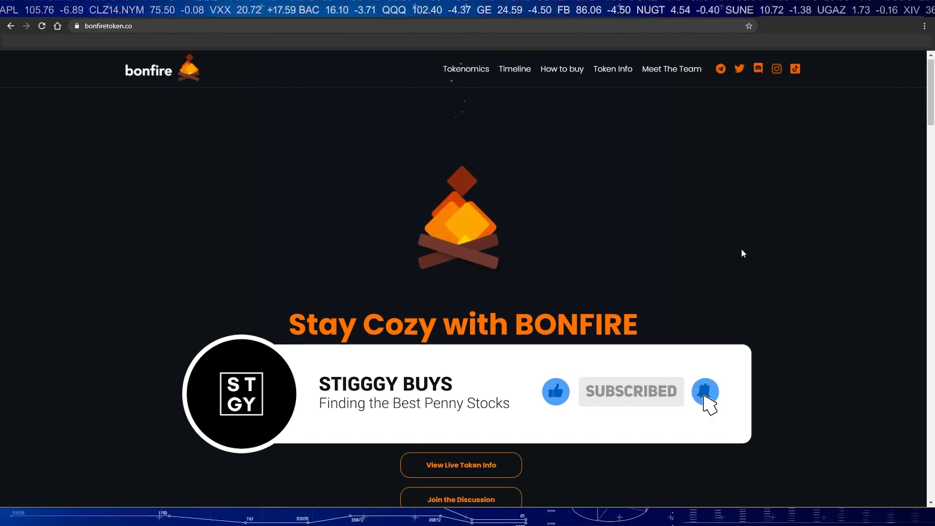